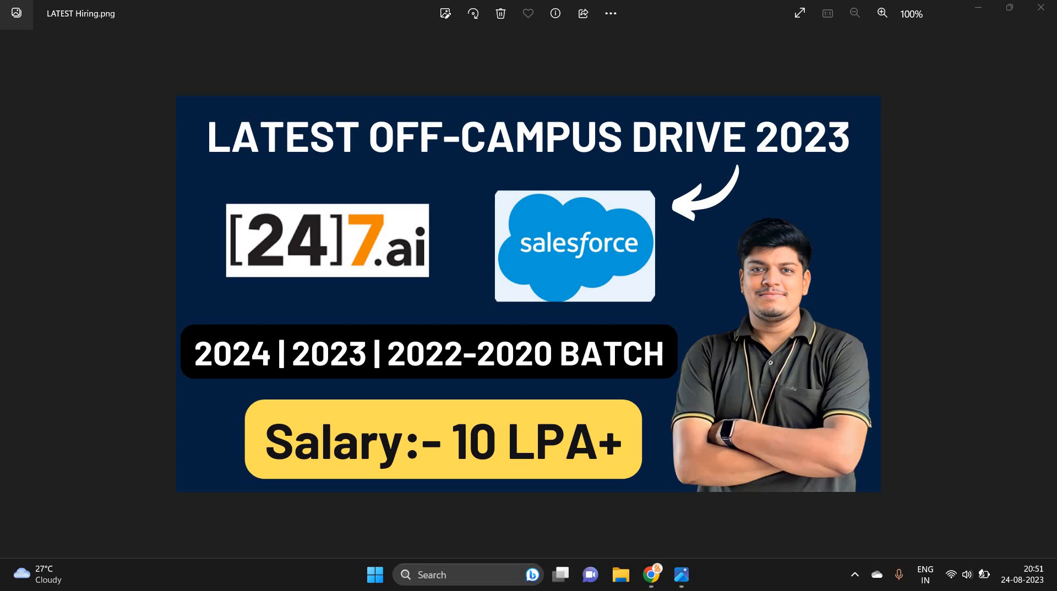
mouse_move(809, 91)
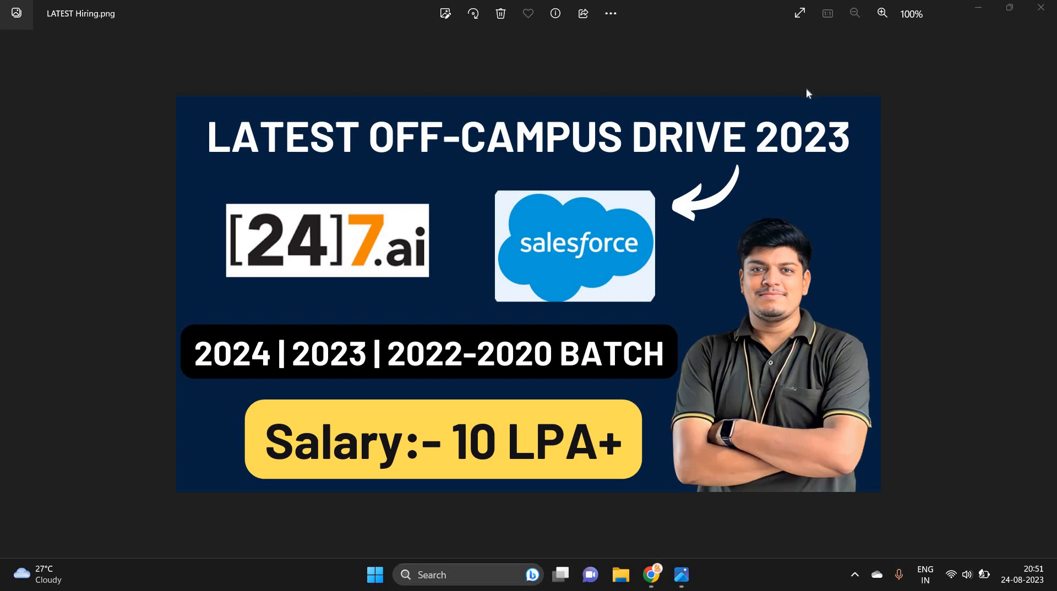
mouse_move(311, 408)
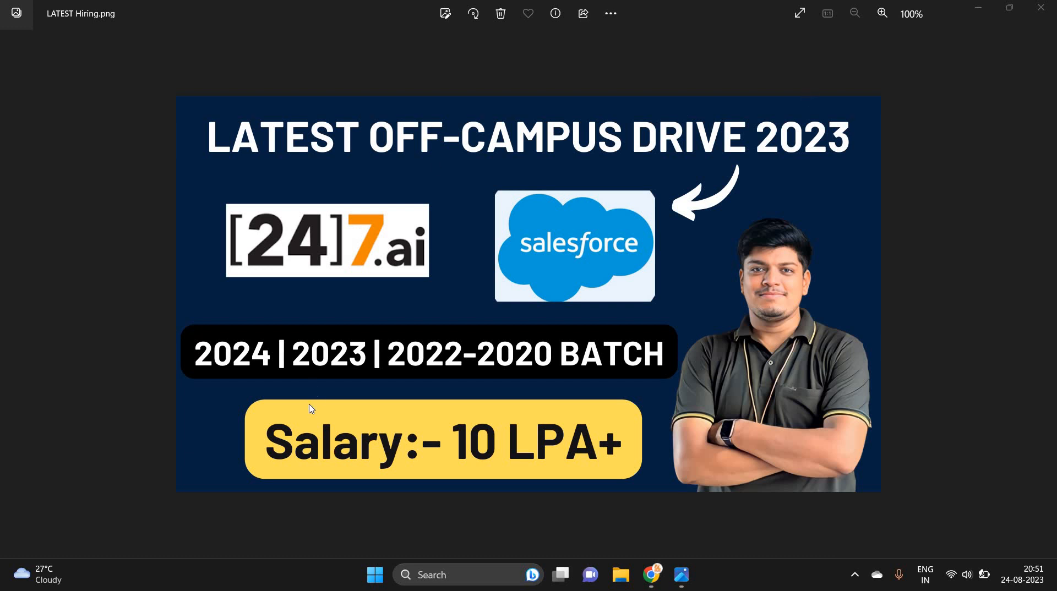
mouse_move(733, 255)
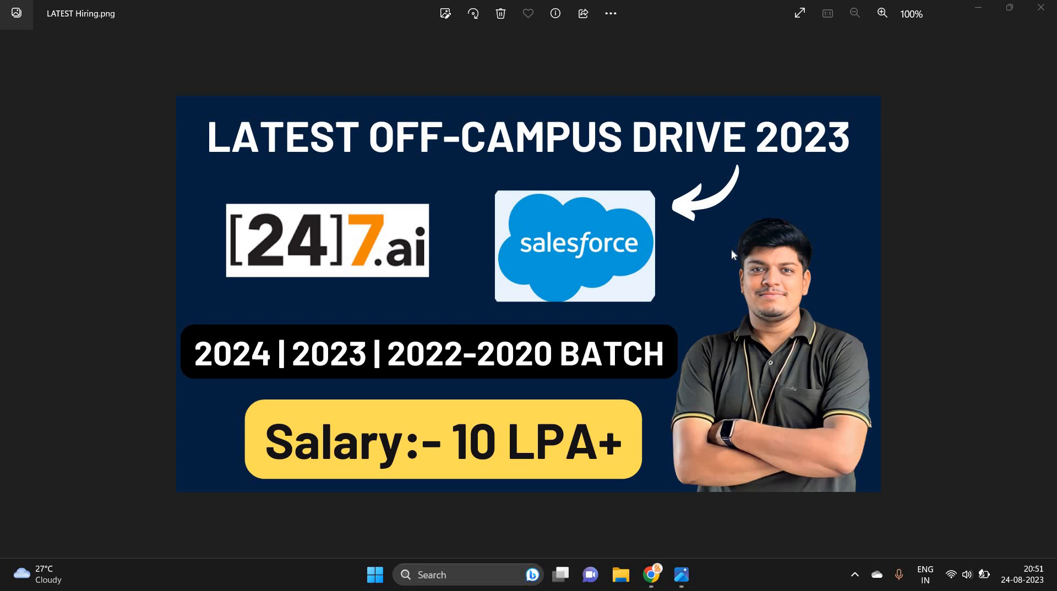
mouse_move(664, 428)
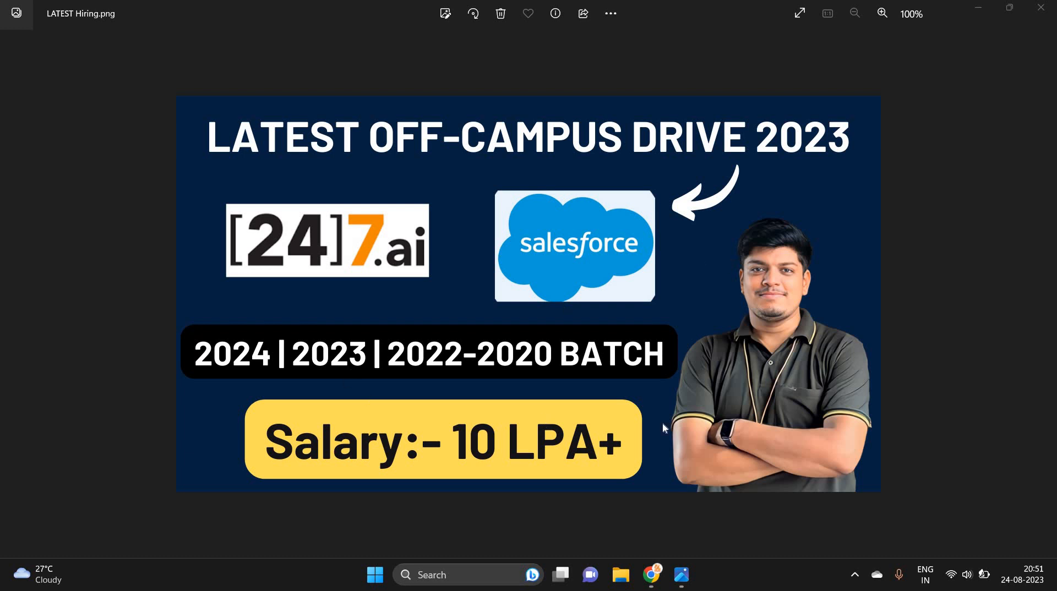
mouse_move(651, 576)
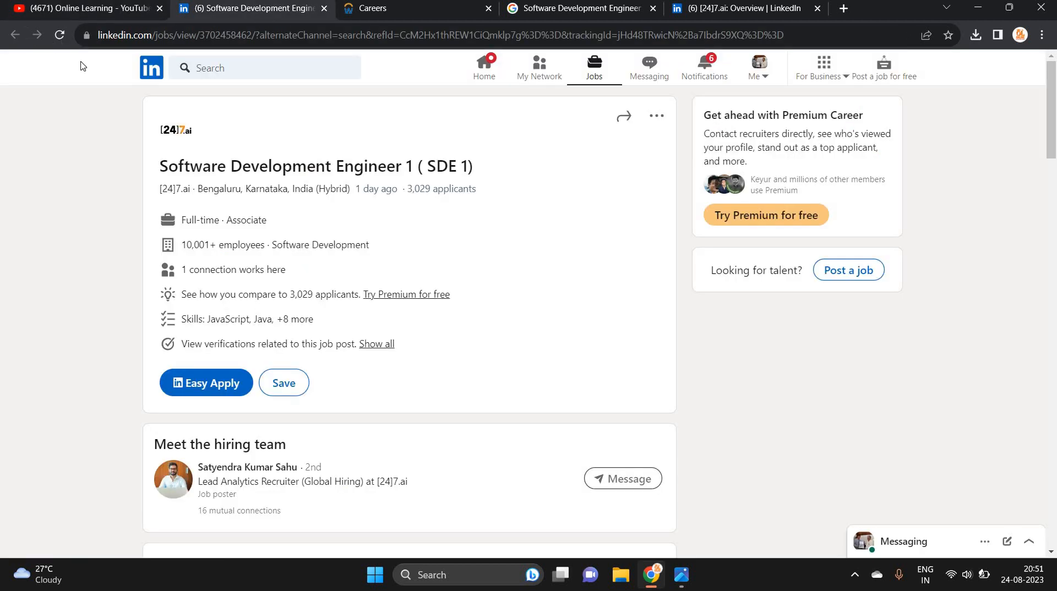
Step: Select the SDE 1 job title and scroll to its About the job description
left_click(59, 34)
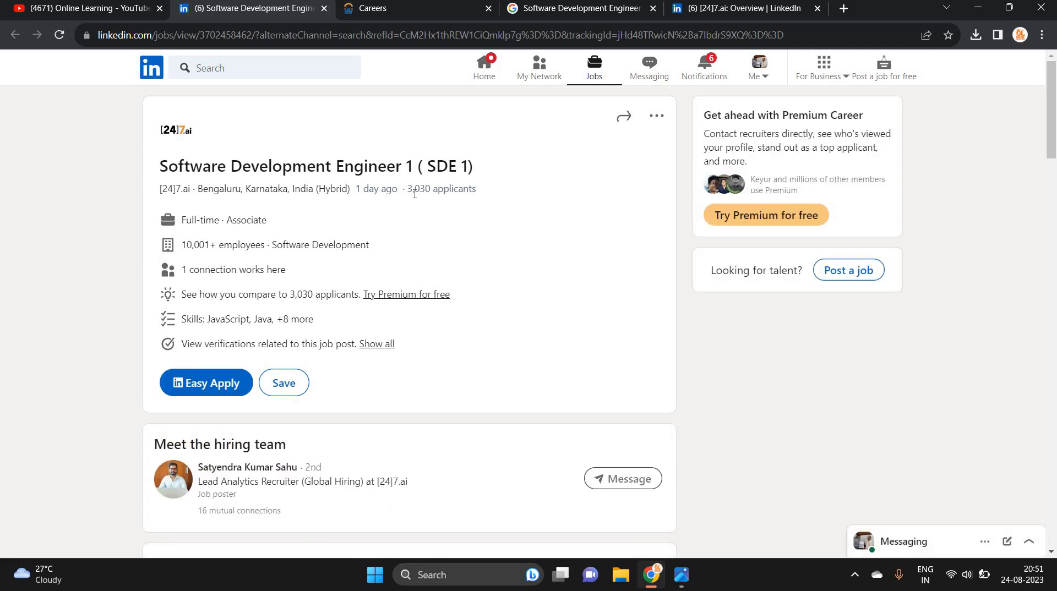
mouse_move(499, 153)
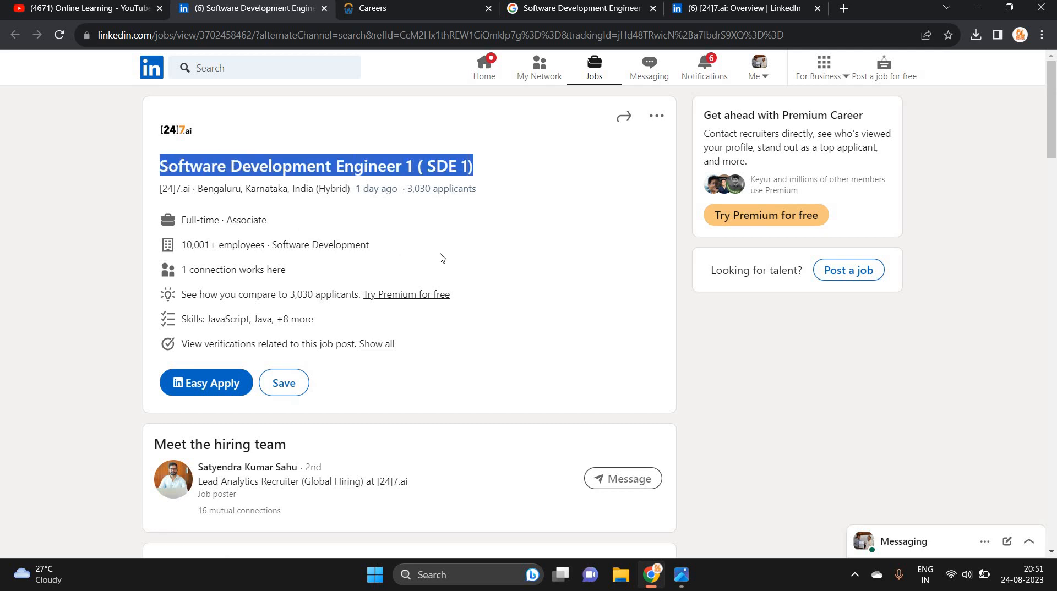
scroll("down", 3)
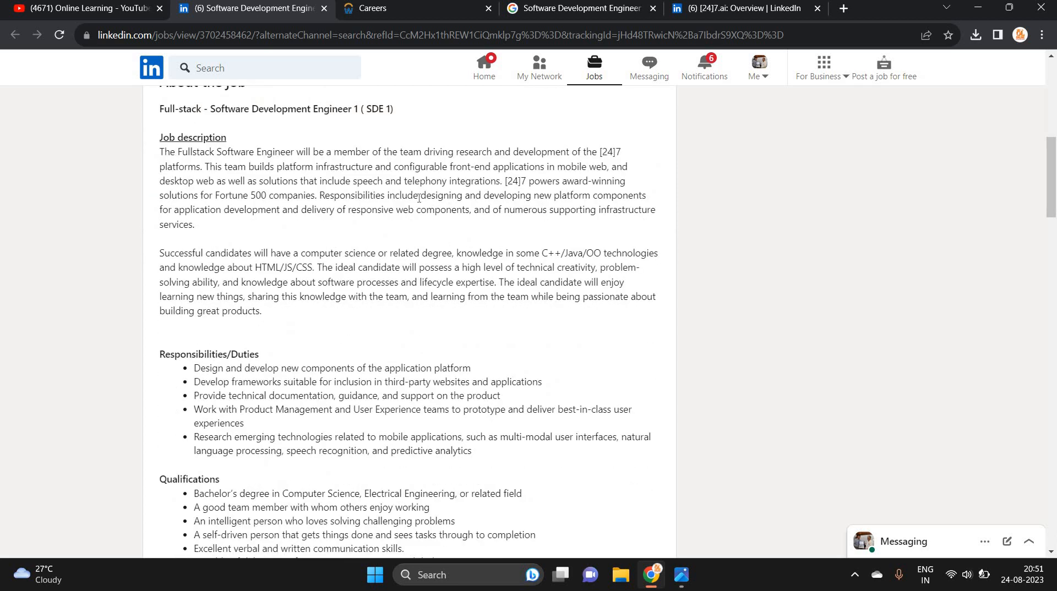
Step: Read the SDE 1 preferred skills, then return to the posting's top summary with Easy Apply
scroll("down", 3)
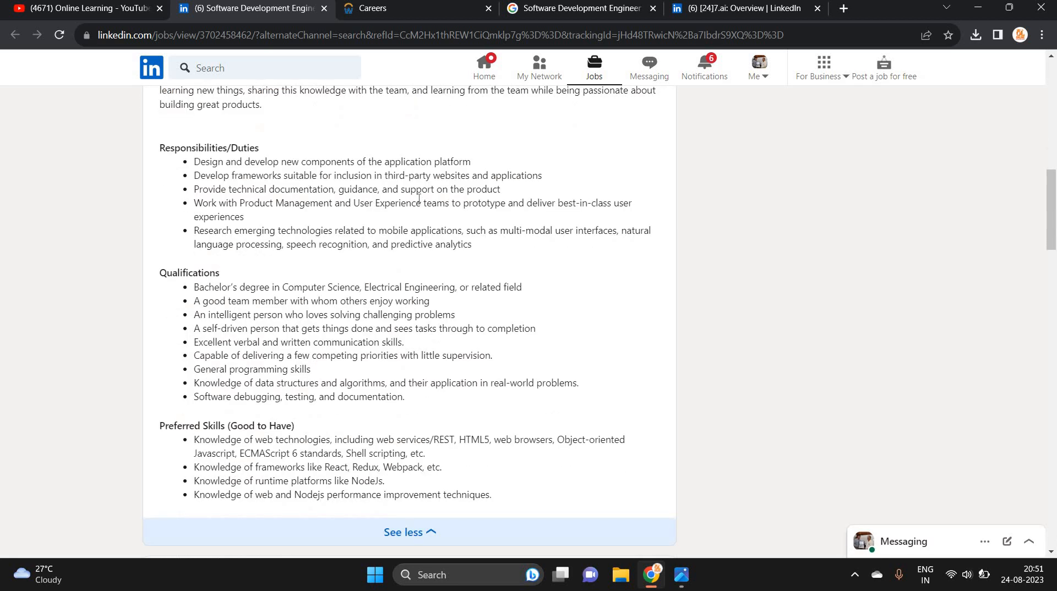
scroll("down", 3)
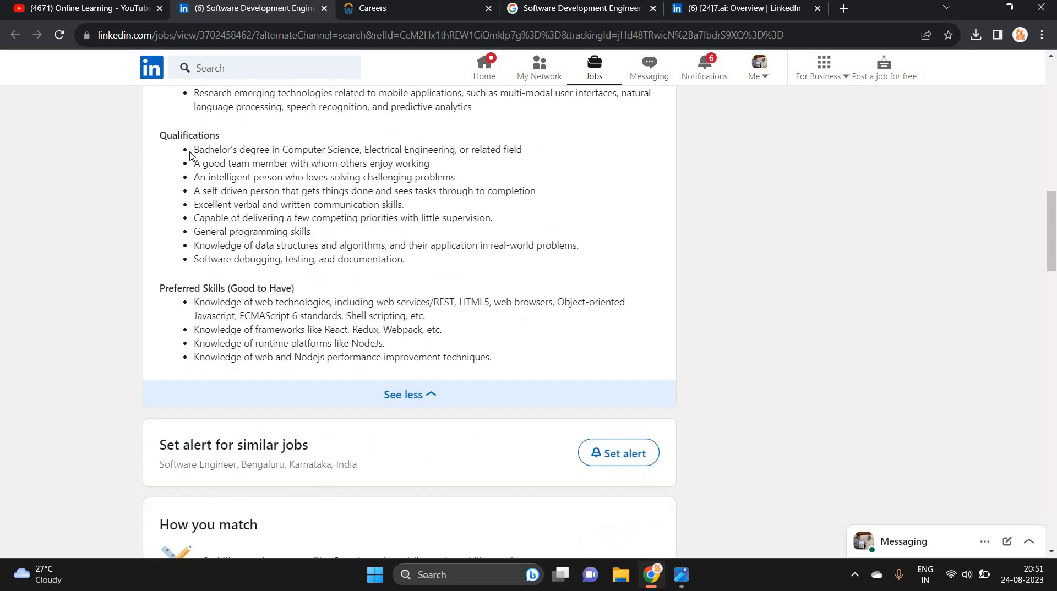
mouse_move(385, 152)
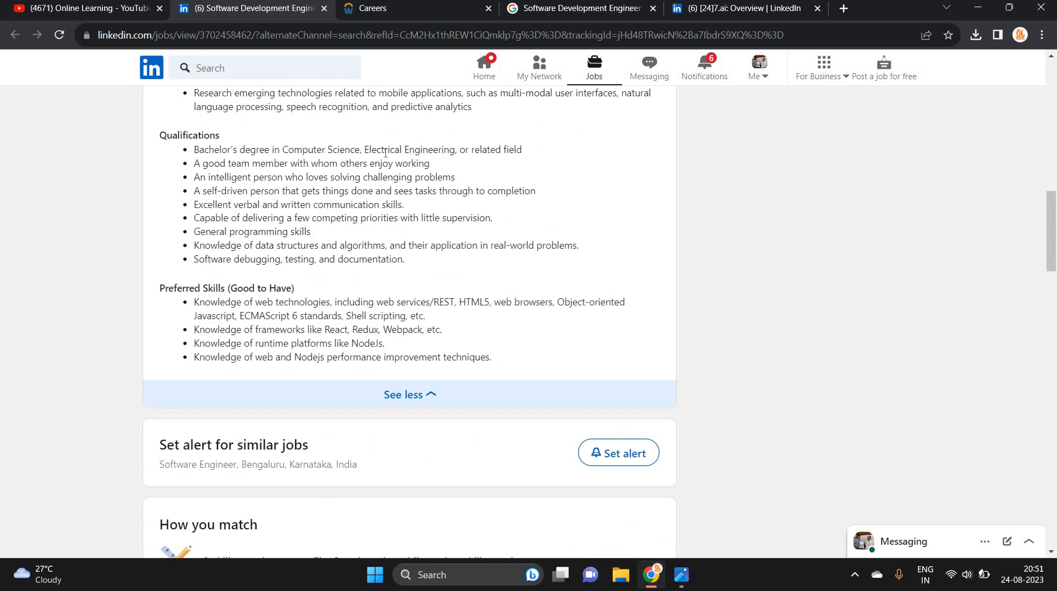
mouse_move(156, 153)
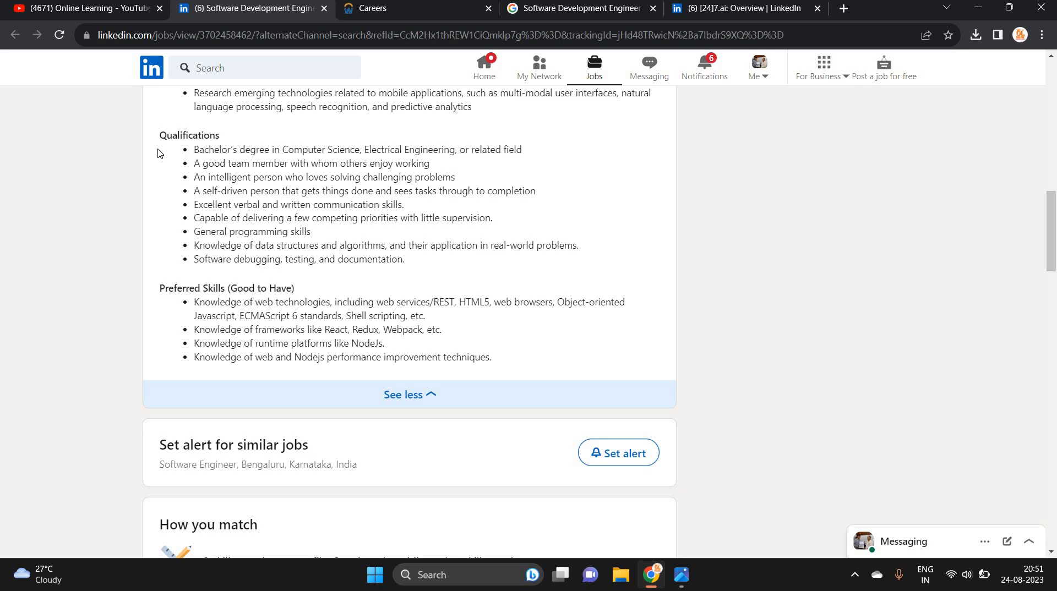
mouse_move(162, 193)
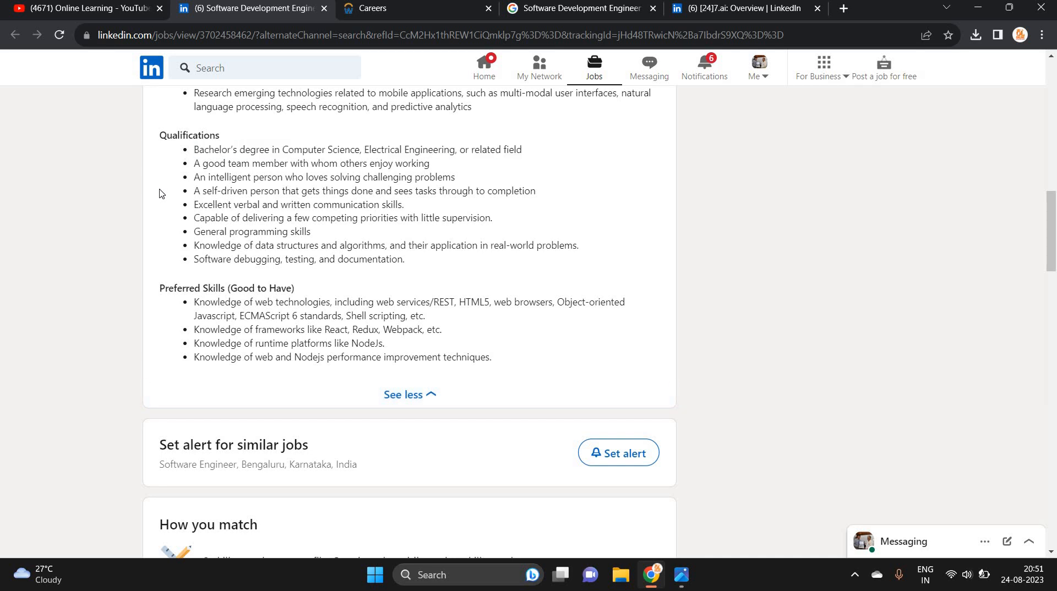
mouse_move(165, 197)
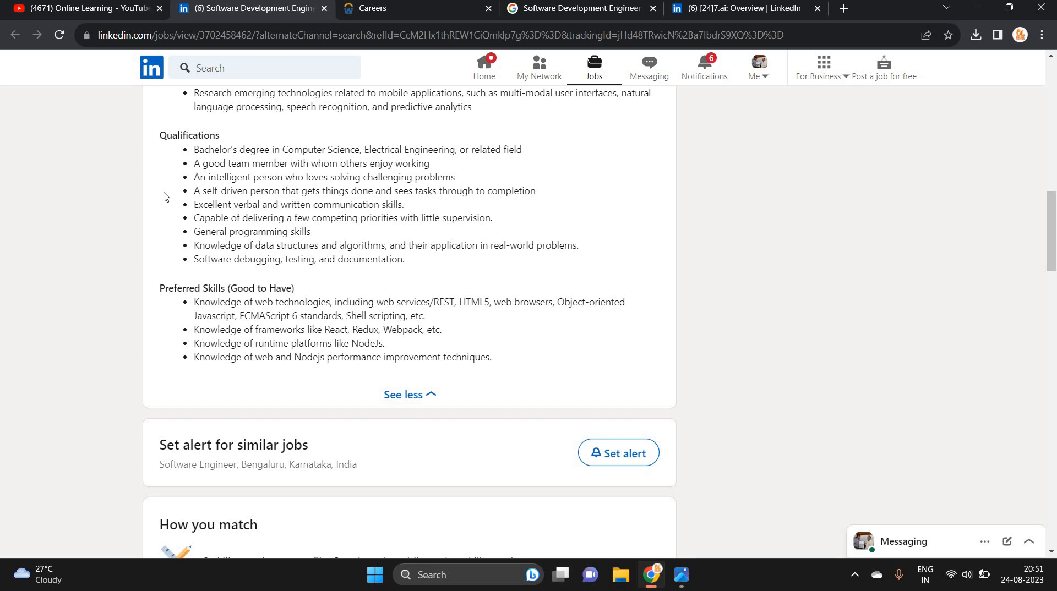
mouse_move(347, 179)
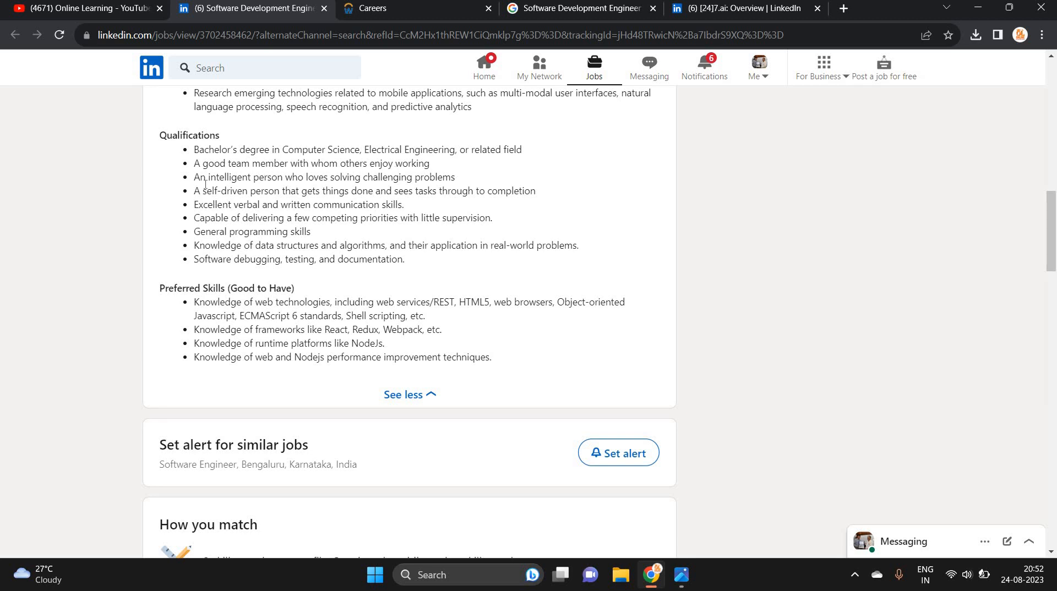
mouse_move(358, 261)
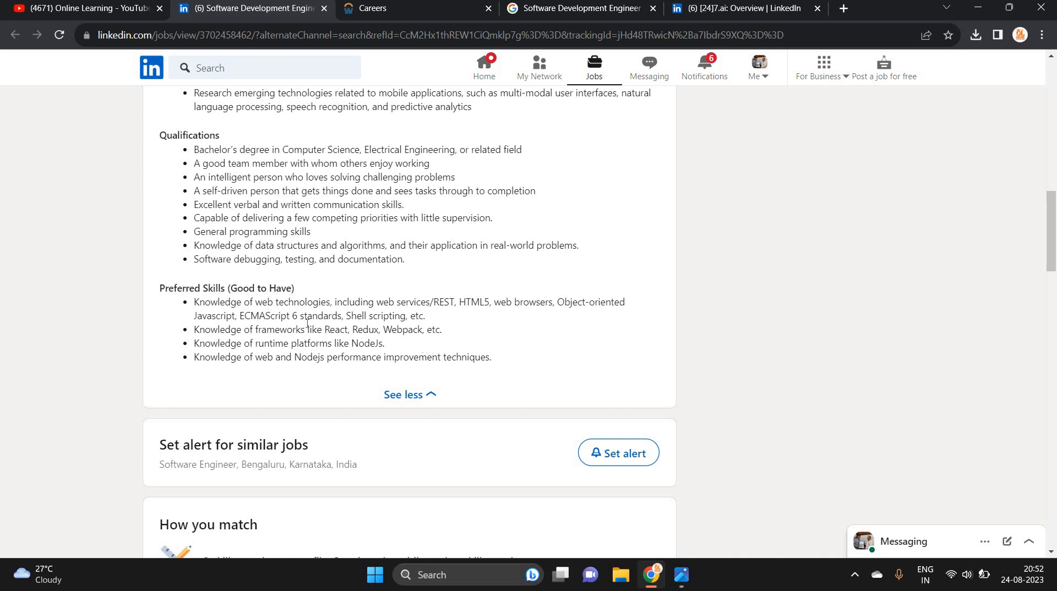
mouse_move(403, 297)
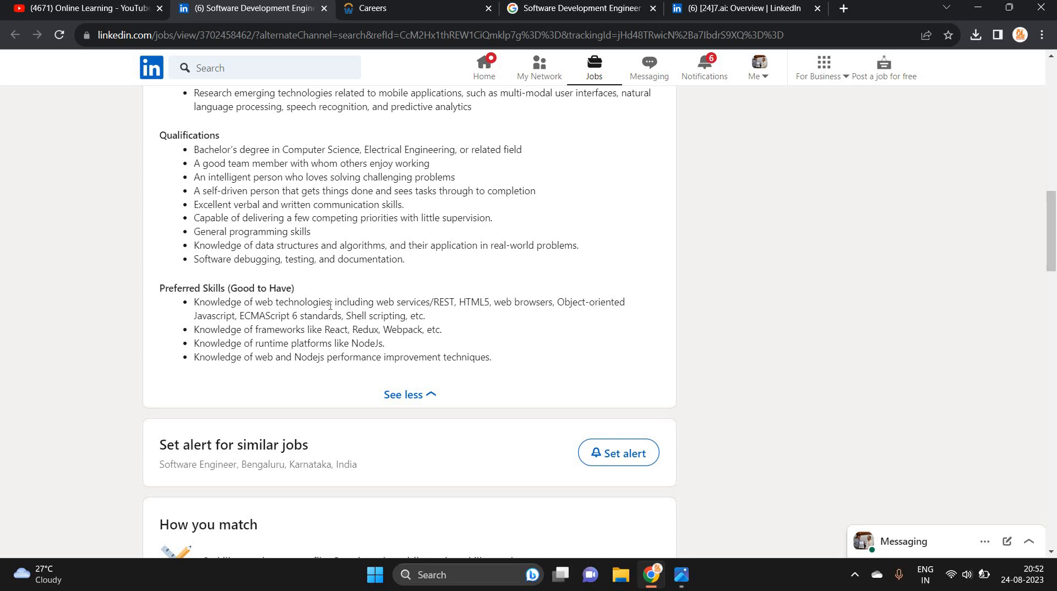
scroll("up", 3)
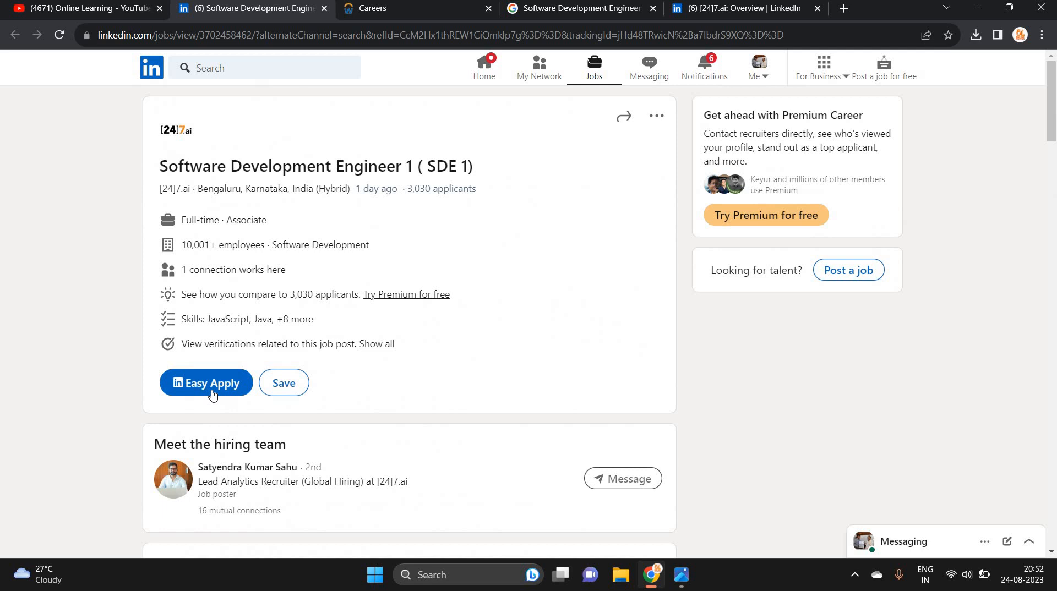
mouse_move(370, 162)
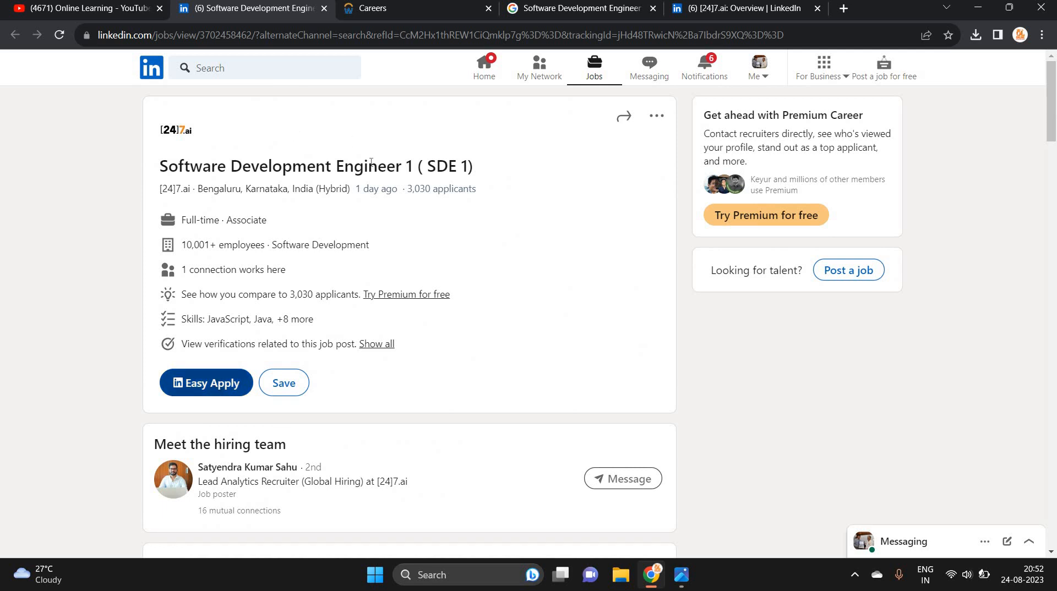
Step: Switch to the [24]7.ai: Overview LinkedIn tab to view the company page
left_click(175, 130)
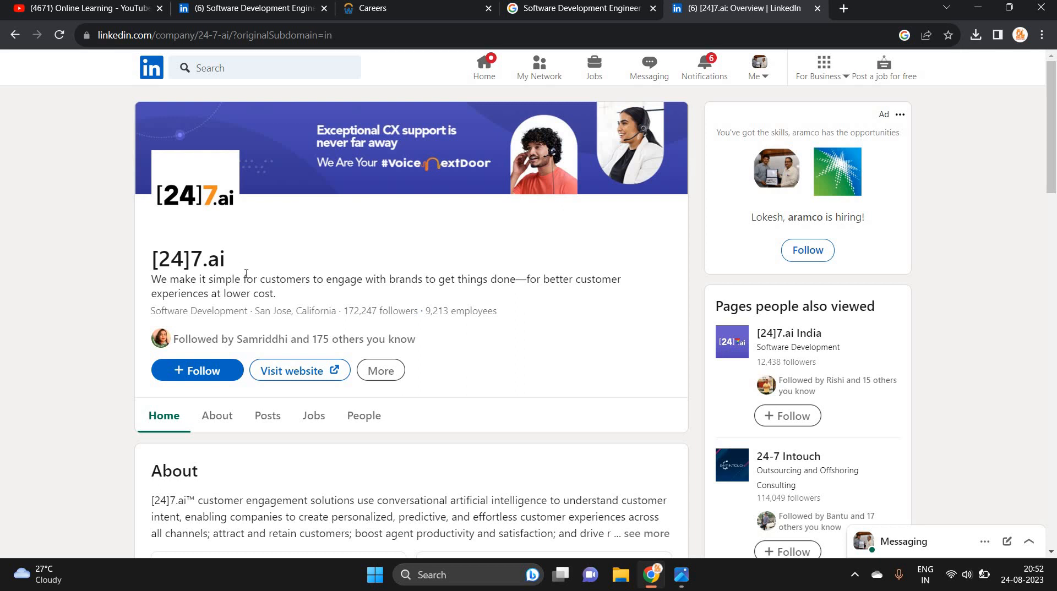
mouse_move(254, 330)
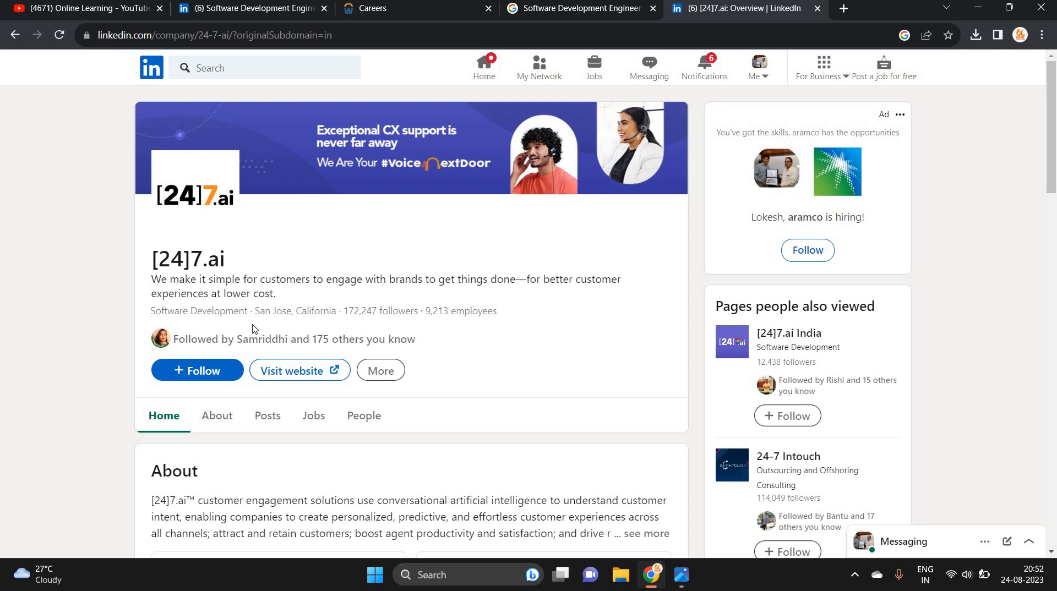
mouse_move(317, 329)
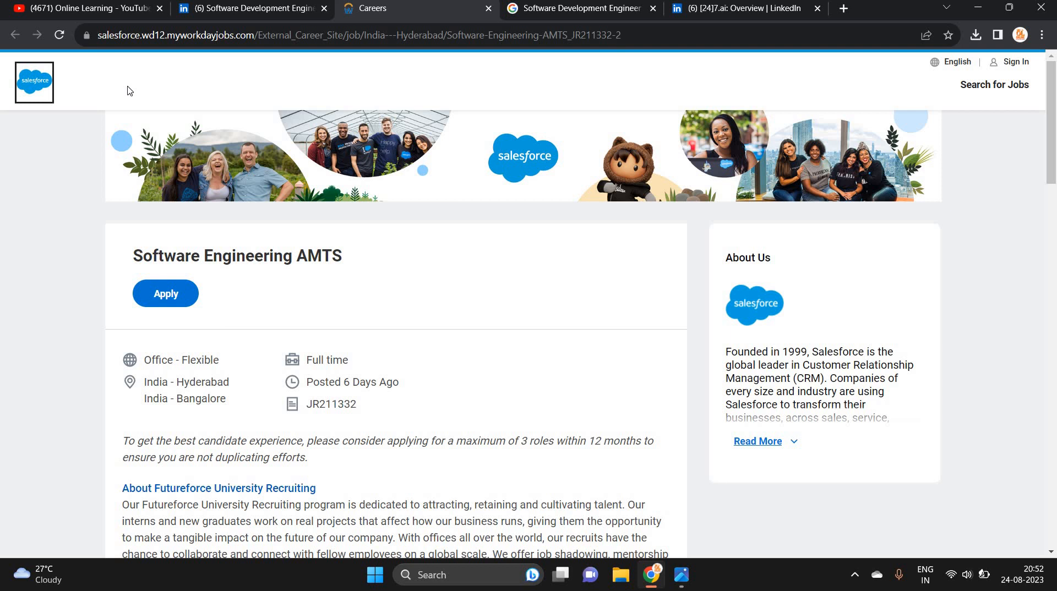
Step: Review the AMTS desired skills and eligibility criteria, then return to the posting's top
scroll("down", 3)
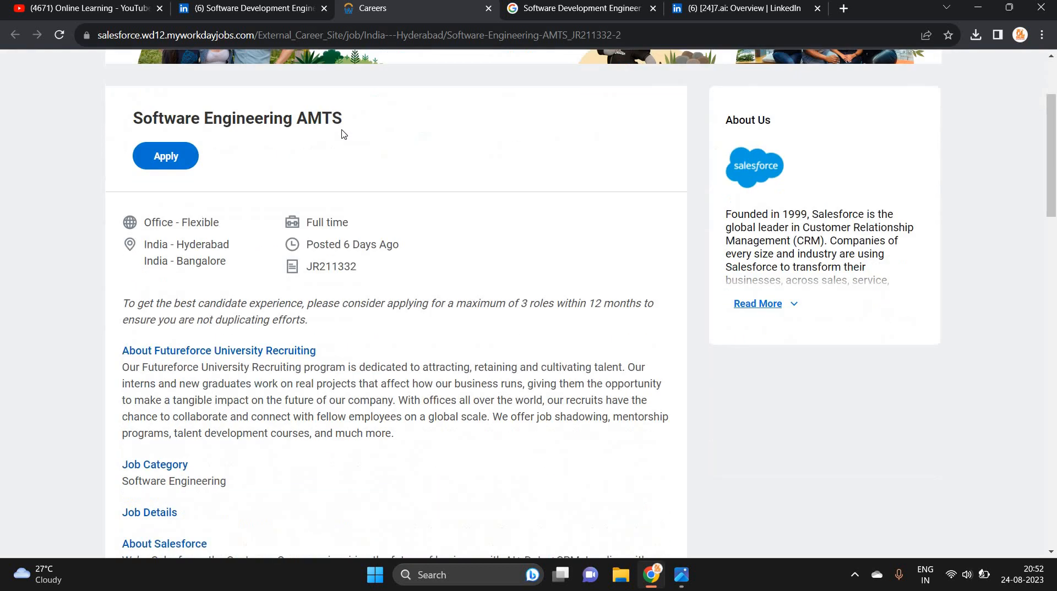
scroll("down", 3)
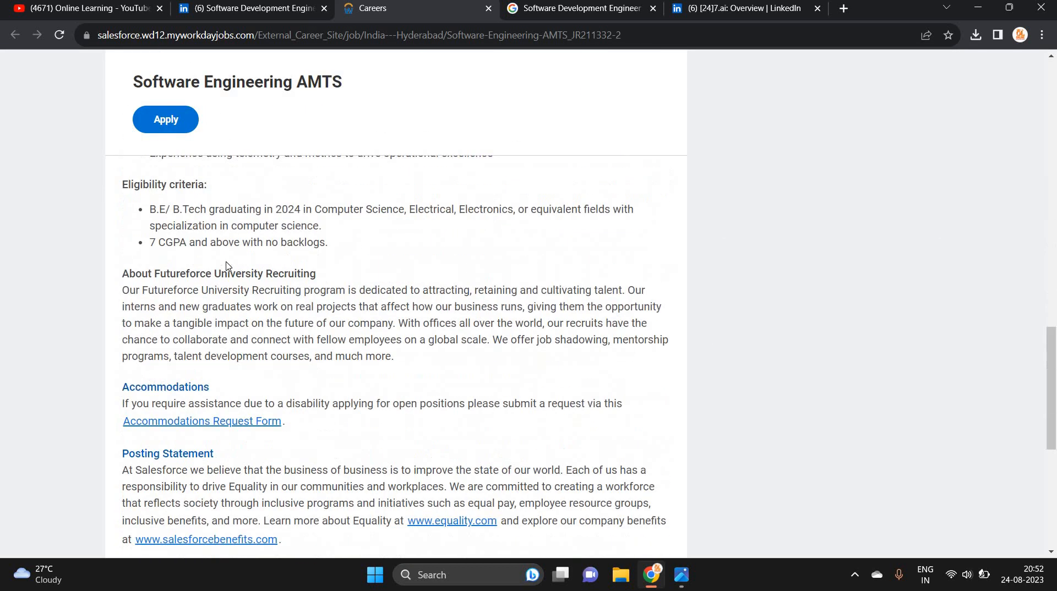
scroll("up", 3)
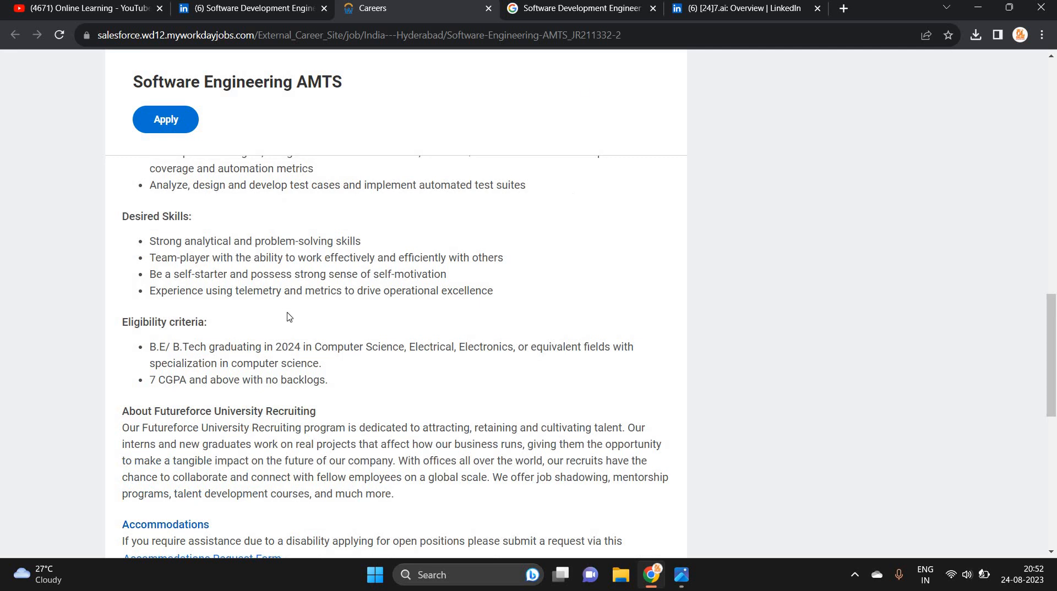
mouse_move(357, 349)
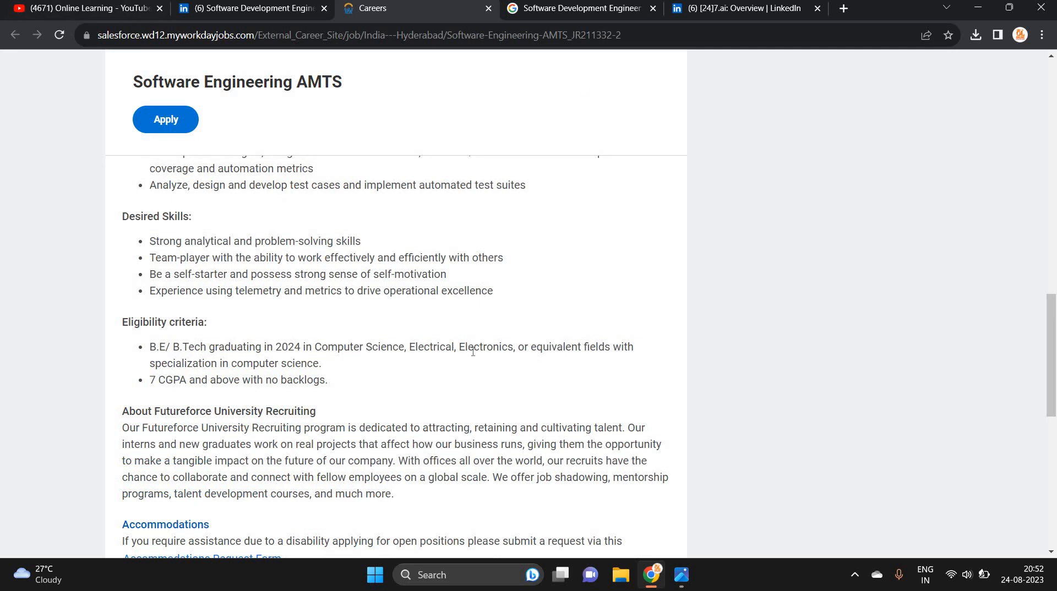
mouse_move(666, 361)
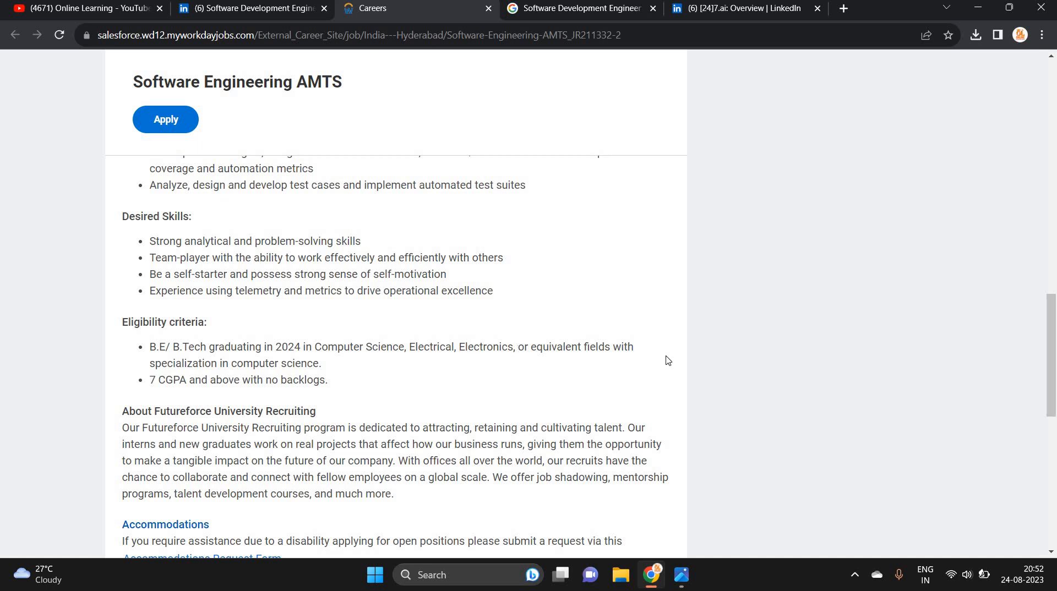
scroll("up", 3)
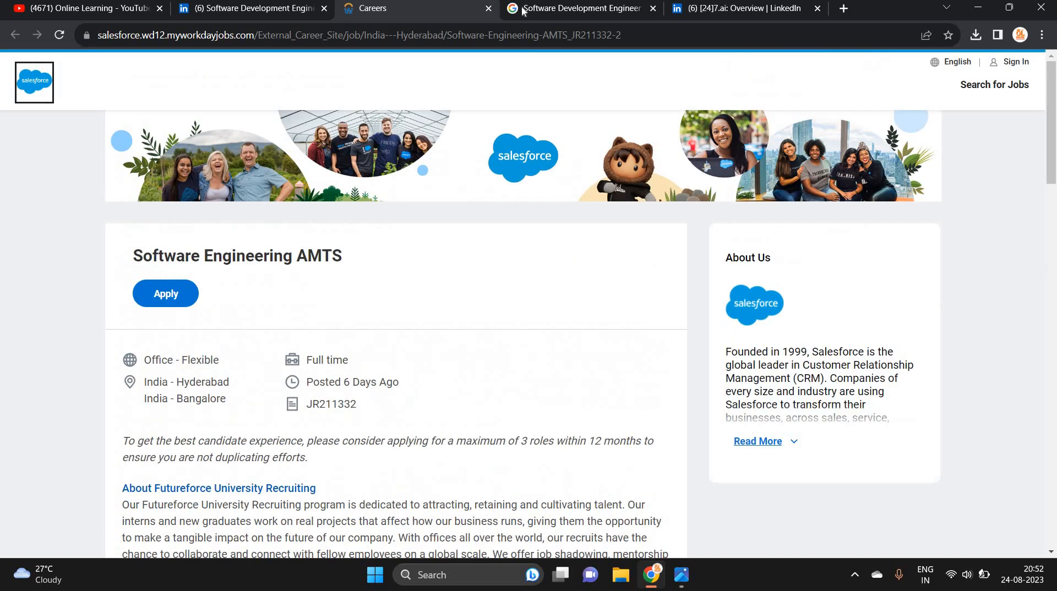
Step: View the 24/7 ai SDE 1 fresher salary results, then bring back the off-campus drive image
left_click(579, 8)
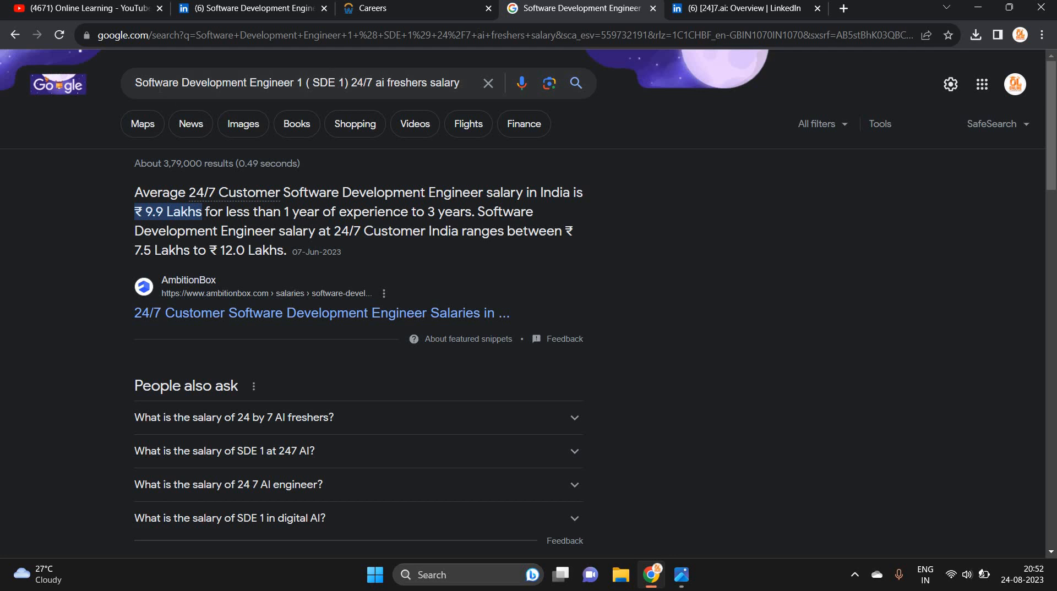
mouse_move(405, 72)
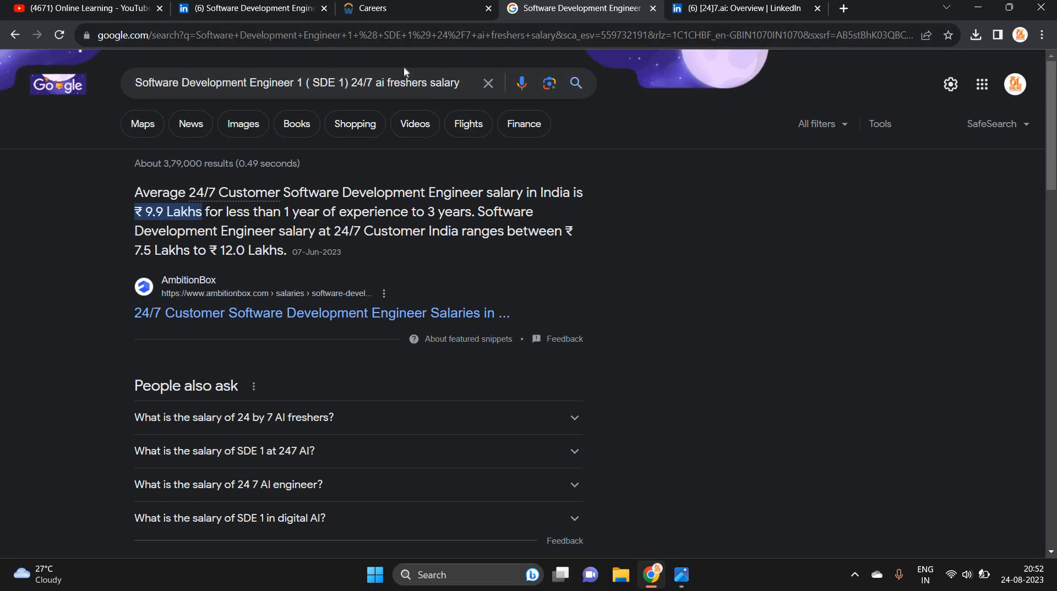
mouse_move(411, 102)
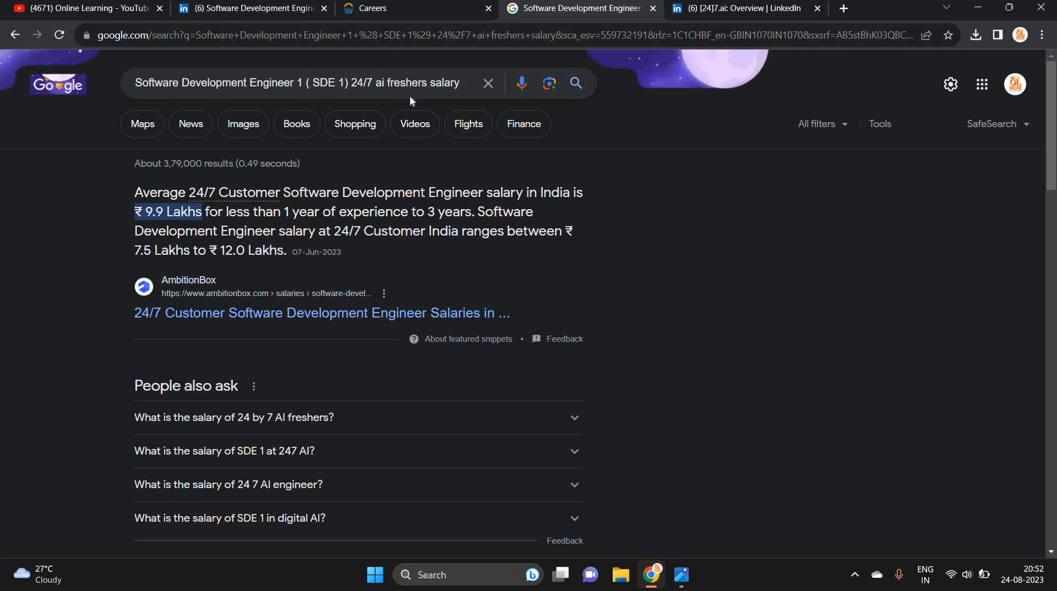
mouse_move(412, 100)
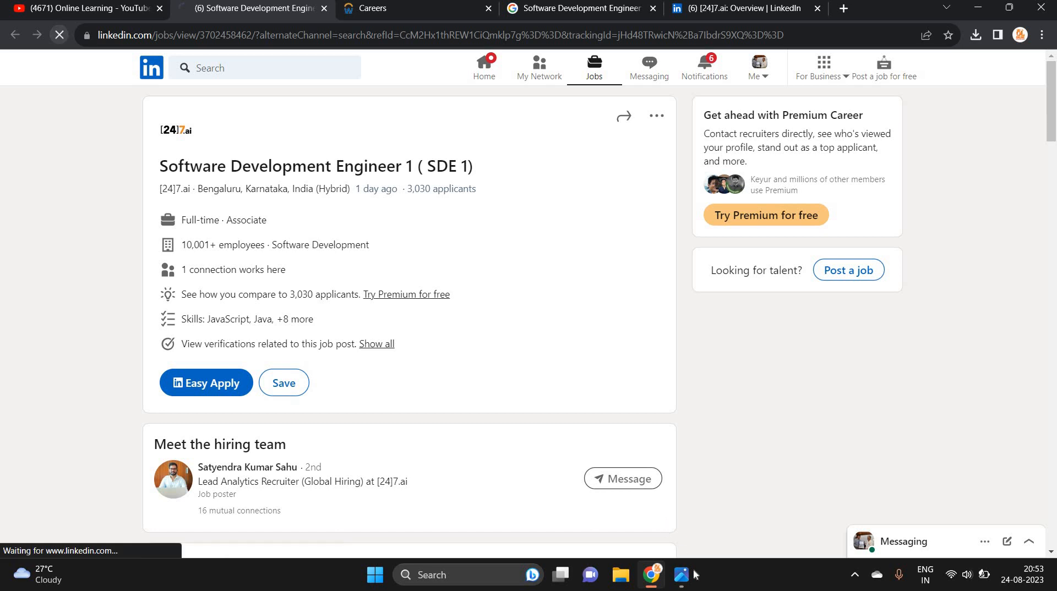
left_click(679, 575)
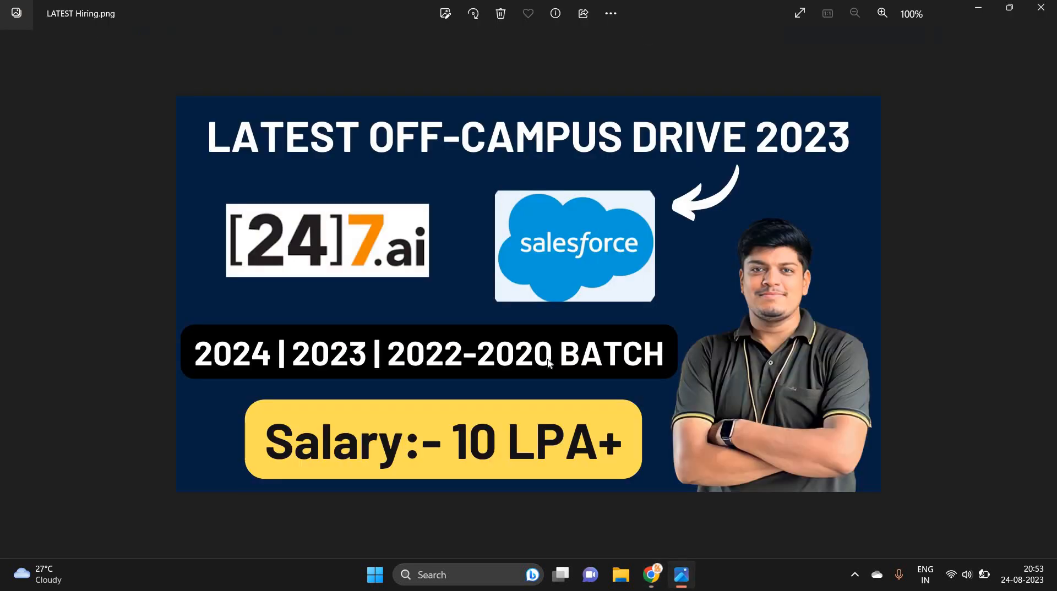
mouse_move(651, 574)
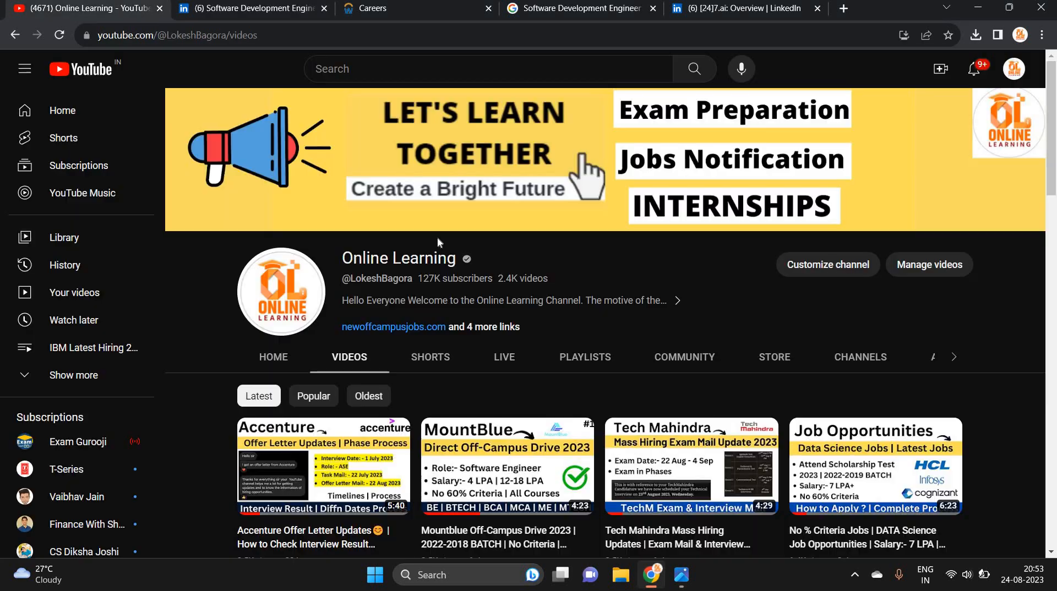
scroll("down", 3)
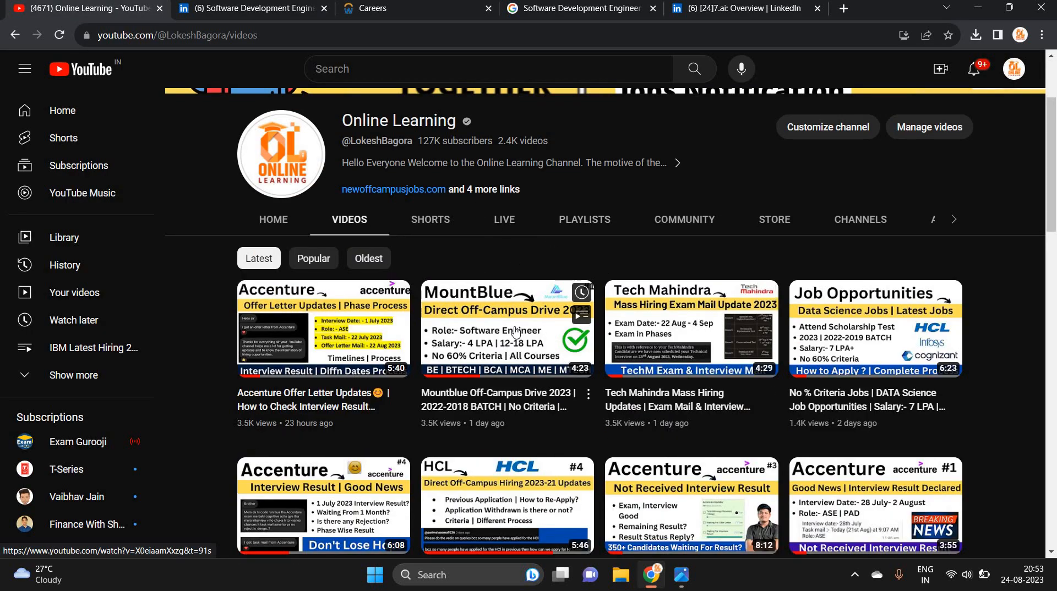
mouse_move(897, 349)
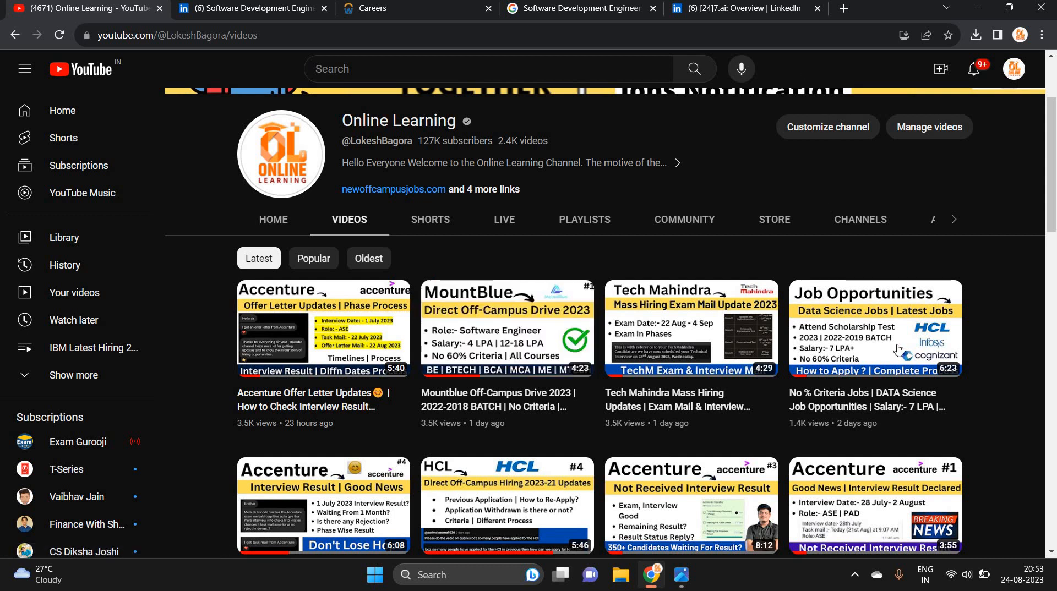
scroll("down", 3)
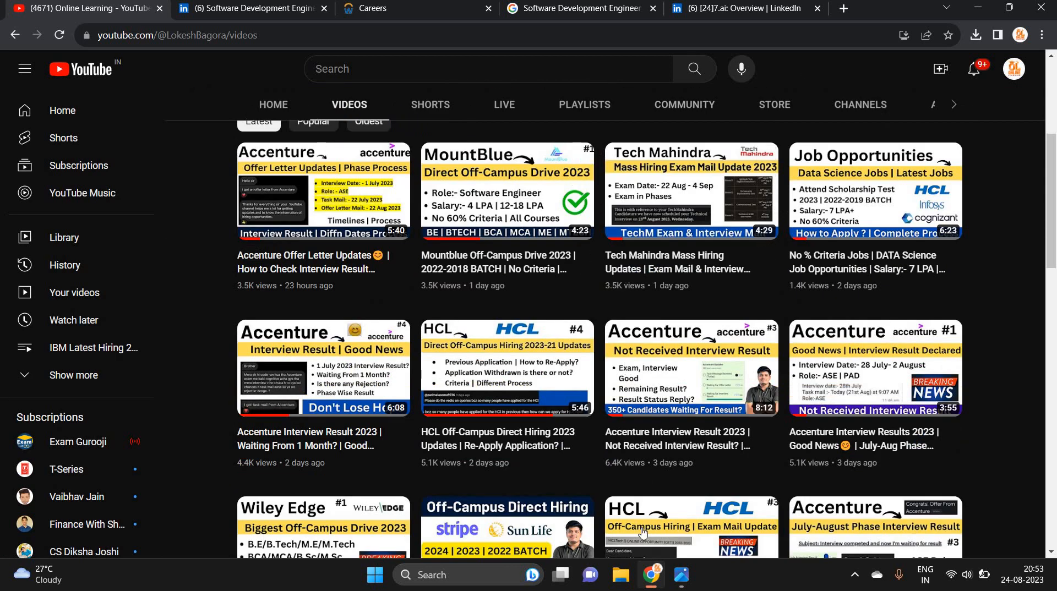